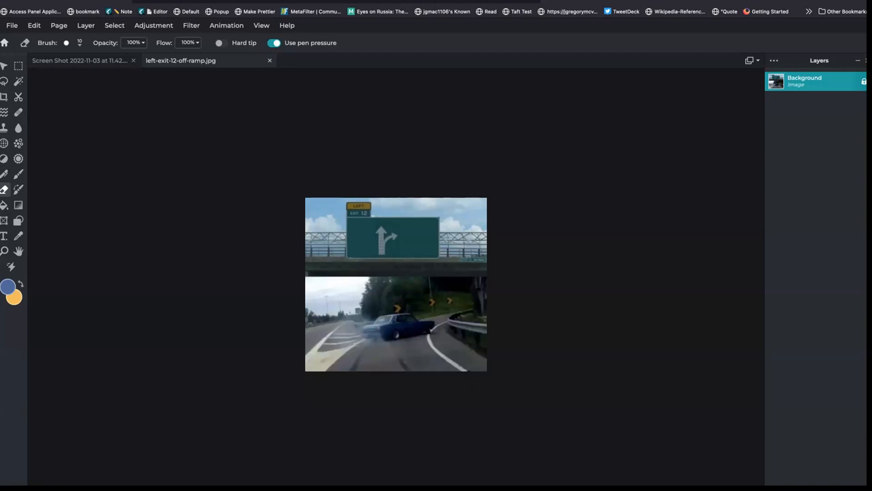
mouse_move(4, 43)
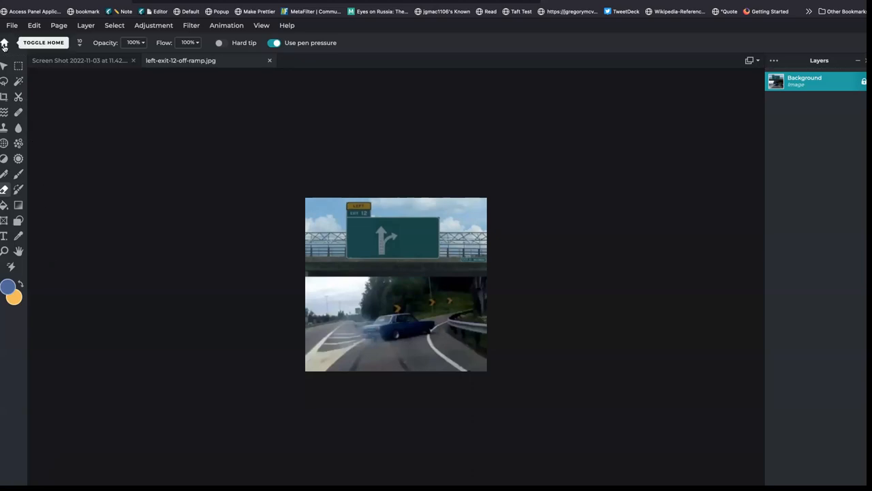
Return to the Pixlr E home screen listing the recent highway exit project
left_click(4, 44)
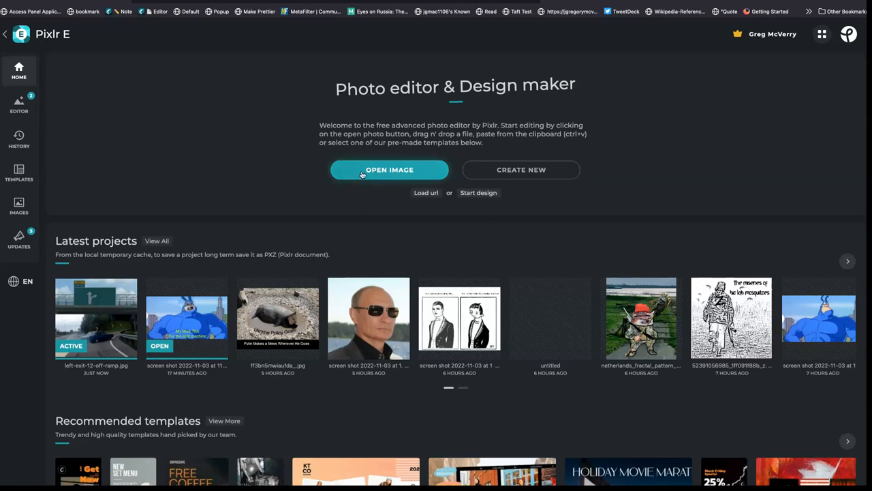
mouse_move(92, 321)
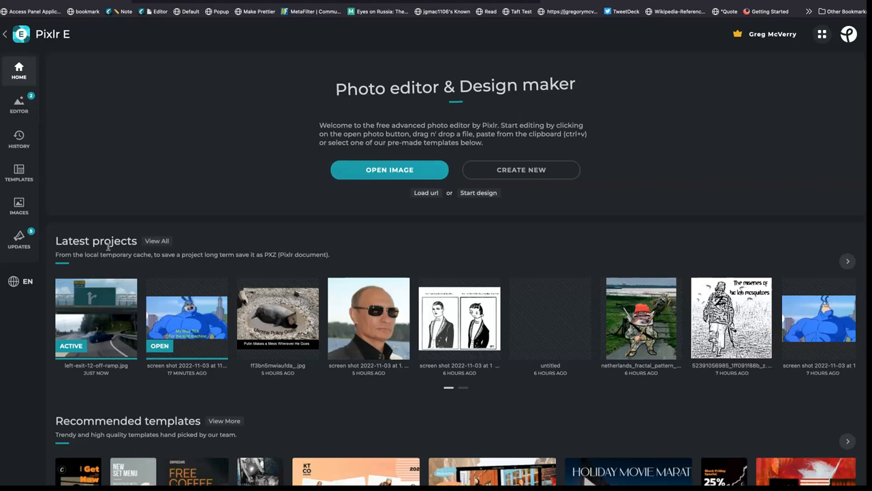
mouse_move(107, 254)
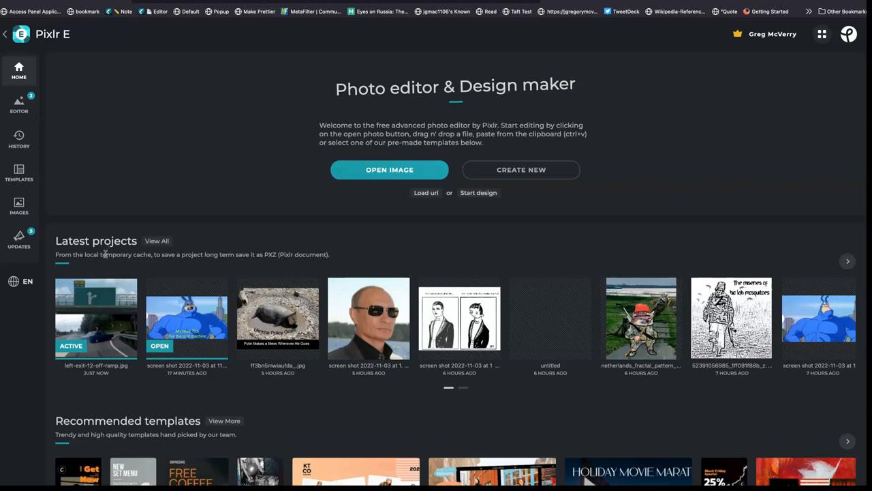
mouse_move(104, 263)
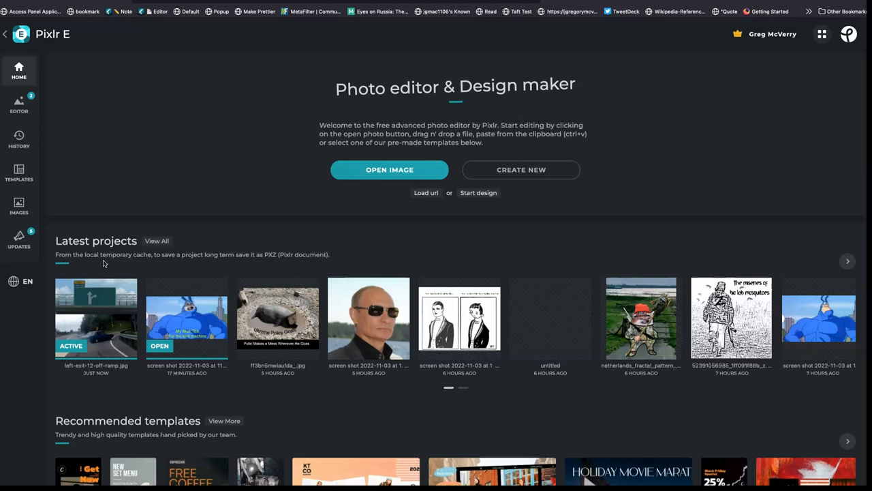
mouse_move(297, 255)
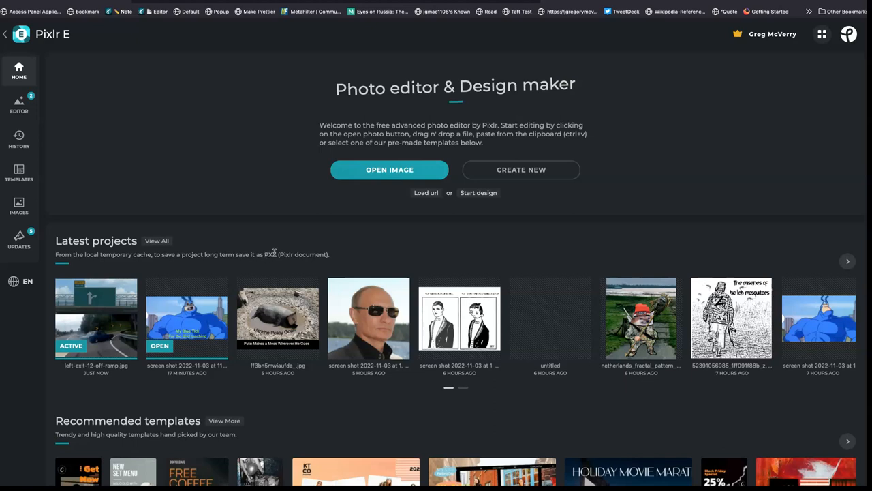
mouse_move(274, 256)
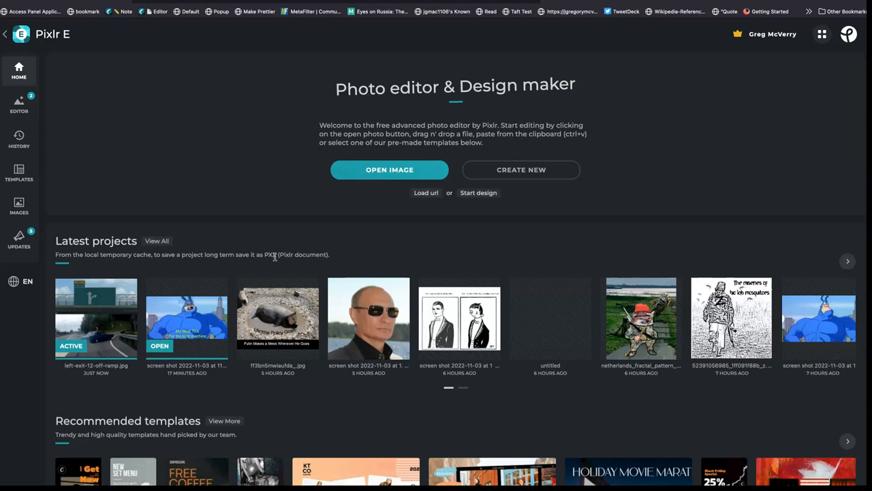
mouse_move(270, 269)
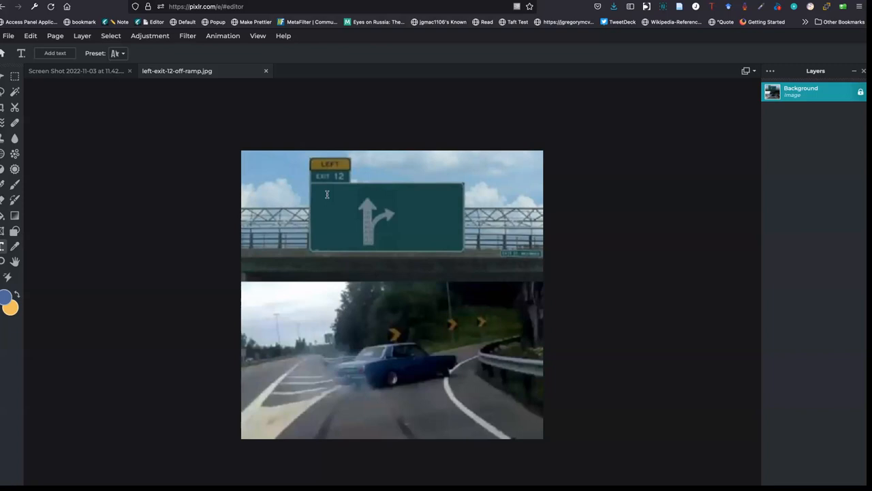
mouse_move(324, 195)
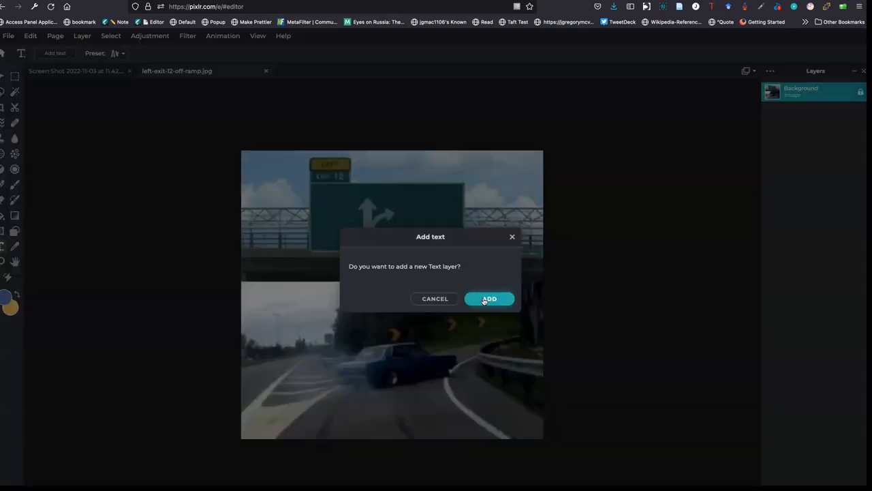
Add a new text layer reading 'Cease Fire' over the meme image
left_click(489, 298)
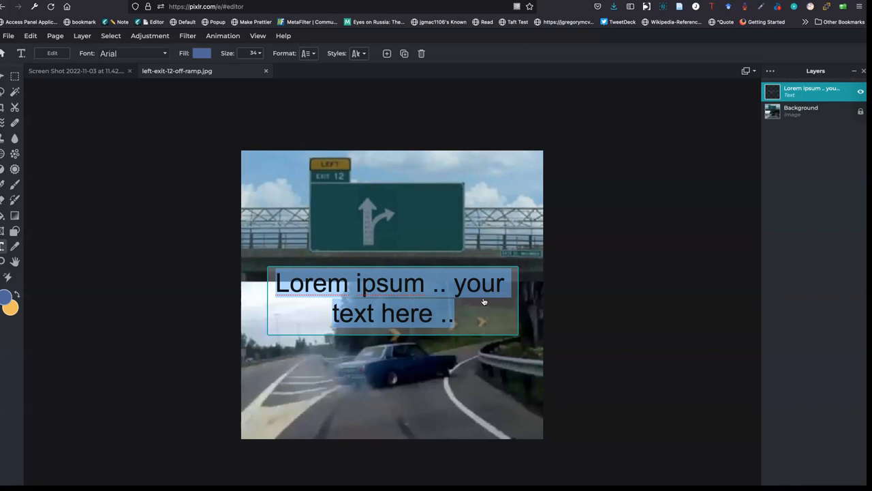
type("Cease")
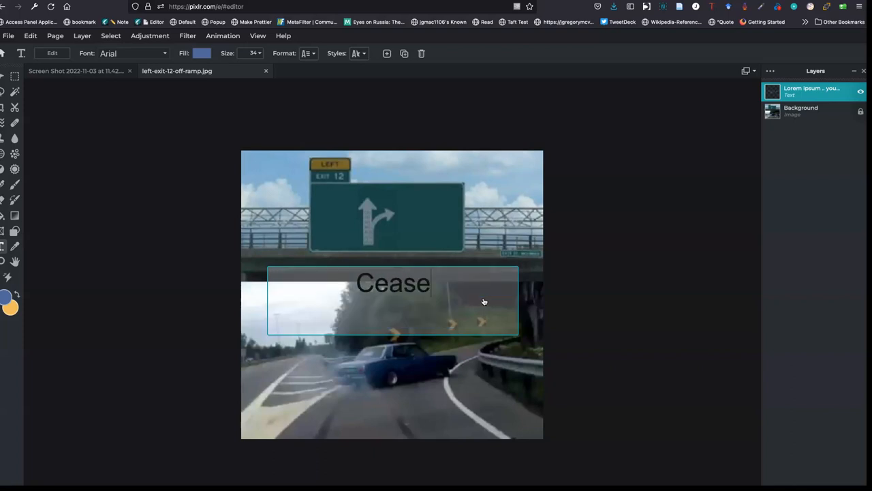
type("Fire")
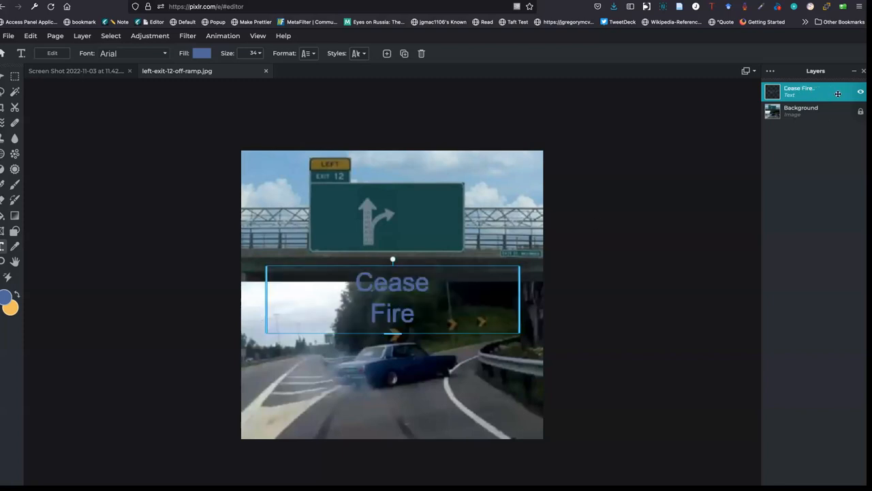
Reselect the Cease Fire layer and show its name, blend mode and opacity settings
left_click(862, 92)
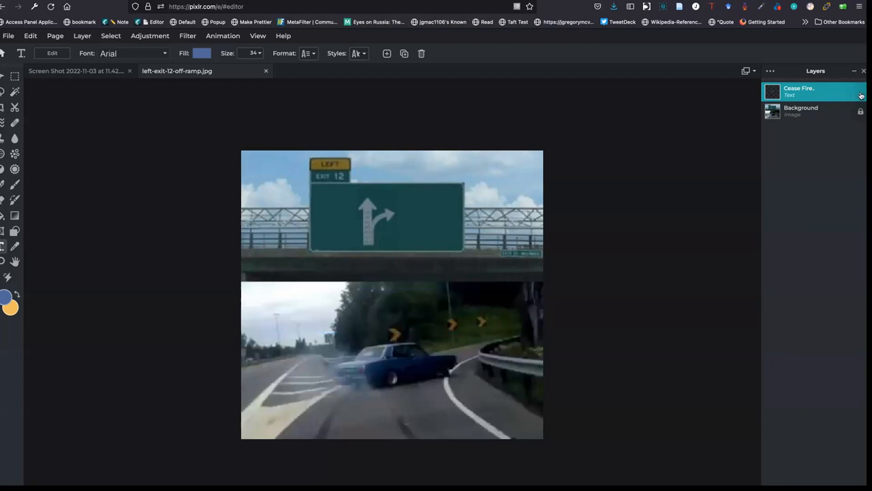
left_click(861, 94)
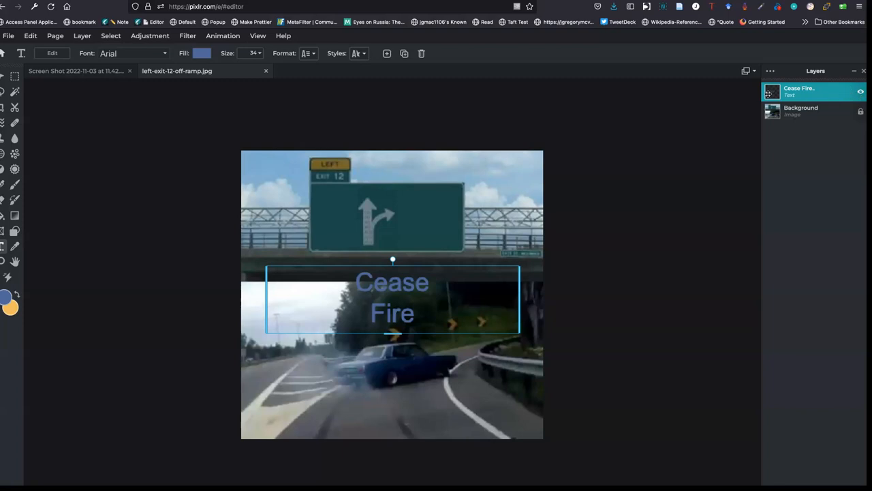
left_click(772, 93)
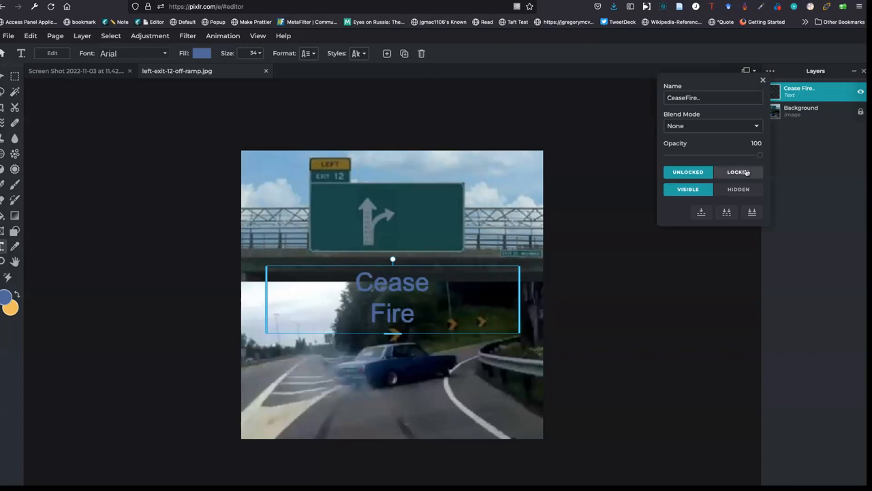
Keep the Cease Fire layer at 100 opacity and position the text over the green highway sign
left_click_drag(760, 155, 703, 155)
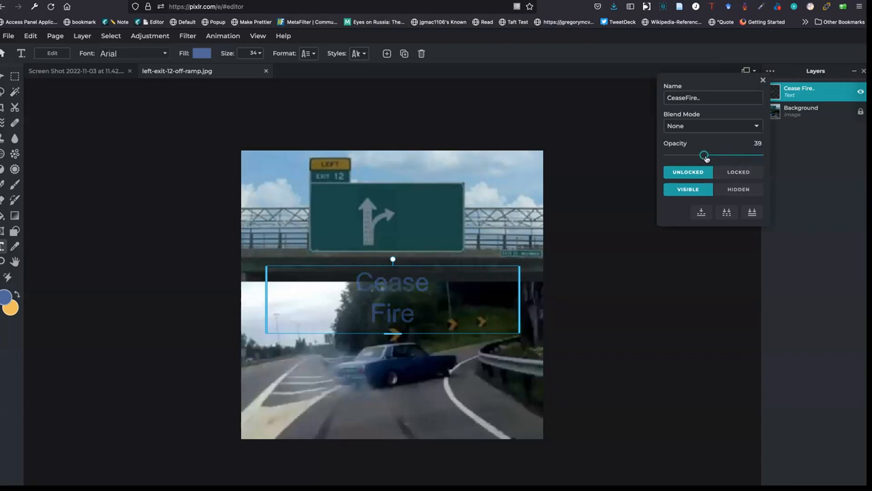
left_click_drag(703, 156, 760, 155)
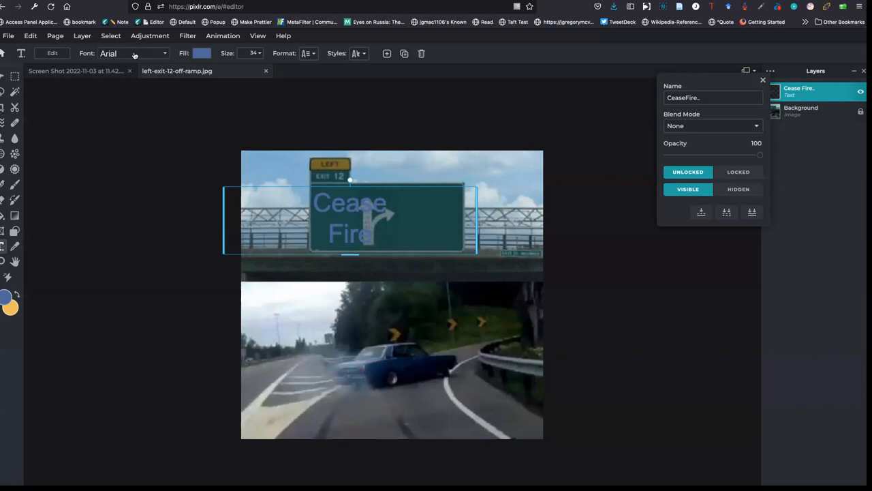
Set the Cease Fire text font to Georgia
left_click(133, 53)
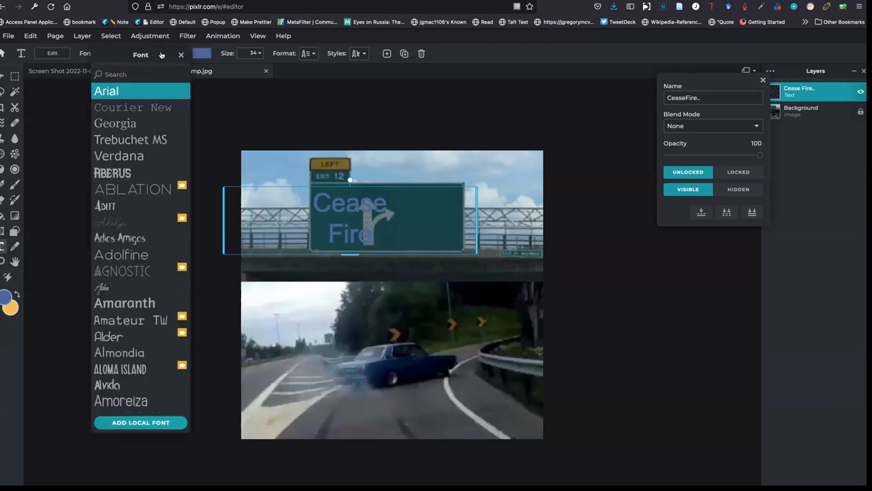
mouse_move(120, 255)
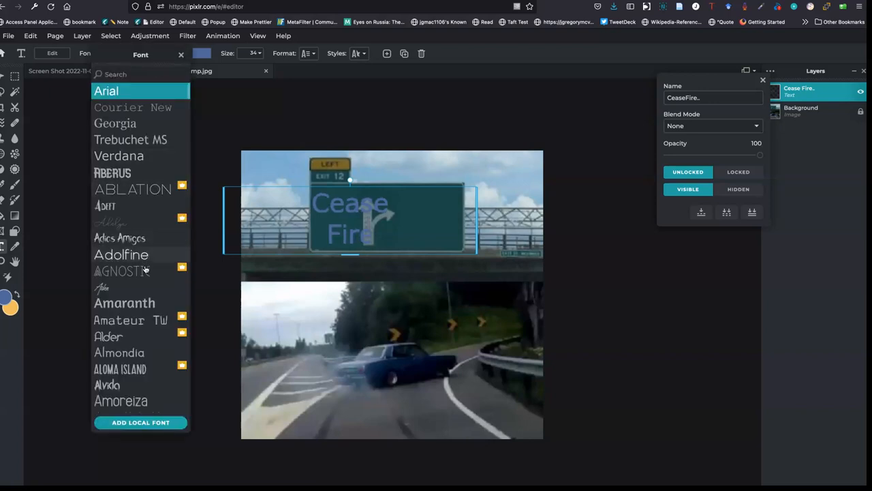
scroll("down", 3)
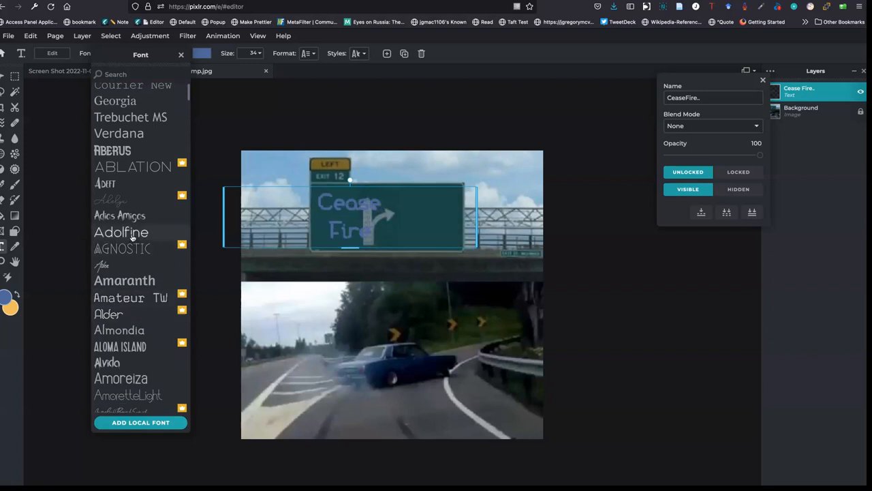
scroll("down", 3)
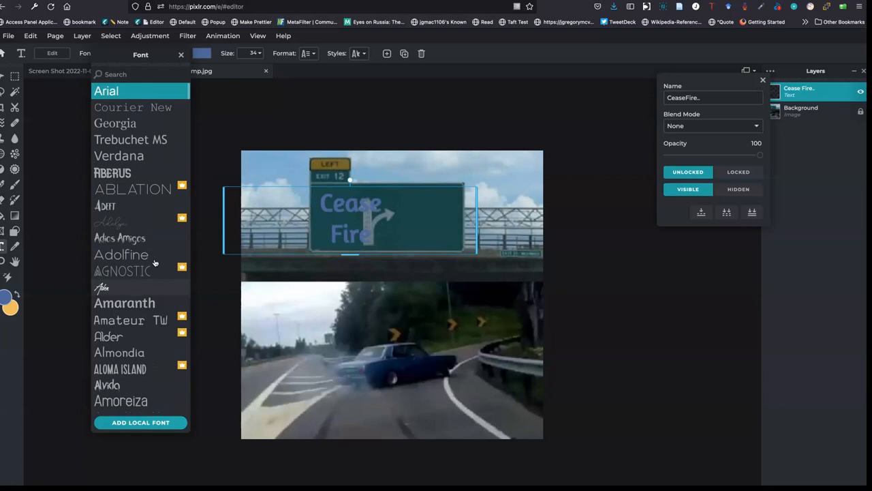
left_click(115, 123)
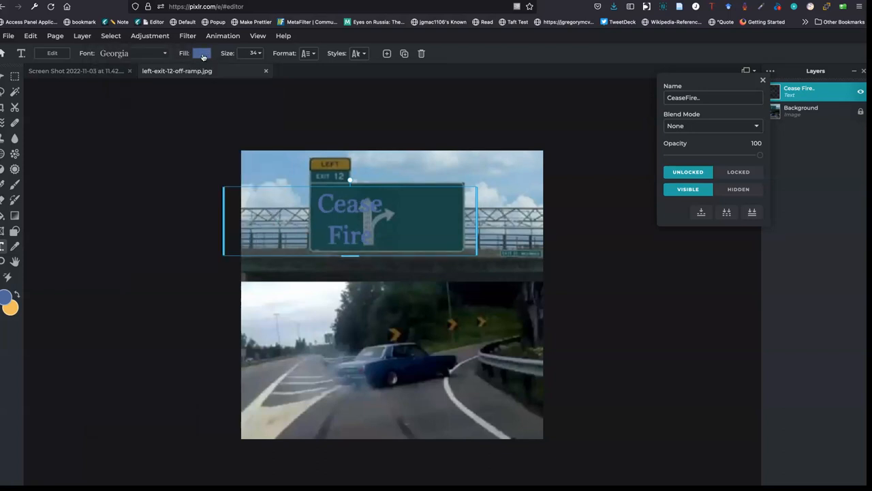
Fill the Cease Fire lettering with white (#FFFFFF) on the sign's left side
left_click(202, 53)
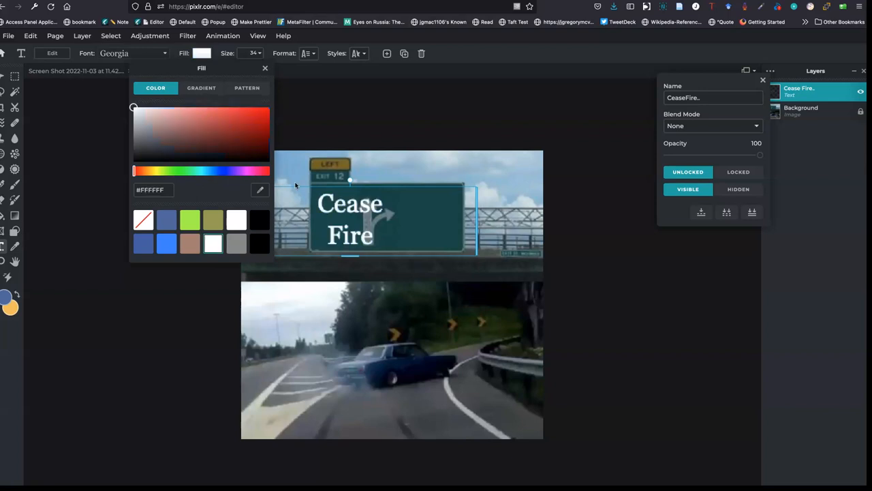
left_click(264, 68)
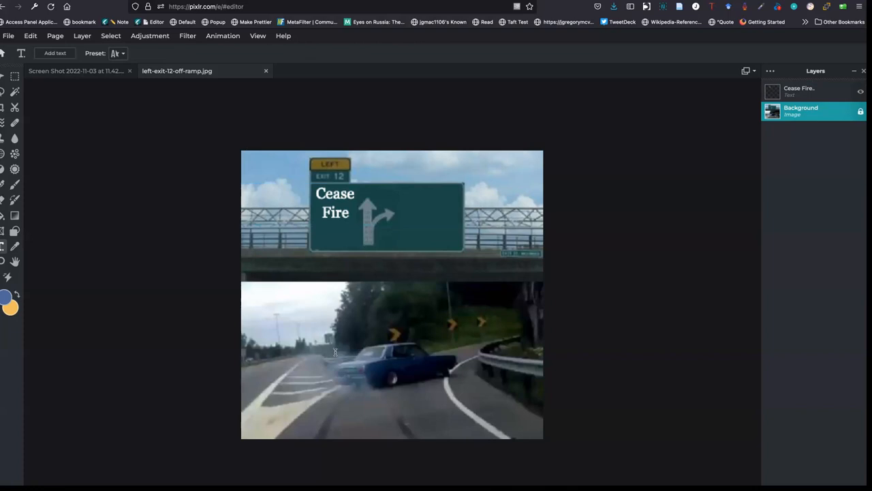
Add a white Georgia 'Kherson' text layer on the sign's right side
left_click(54, 53)
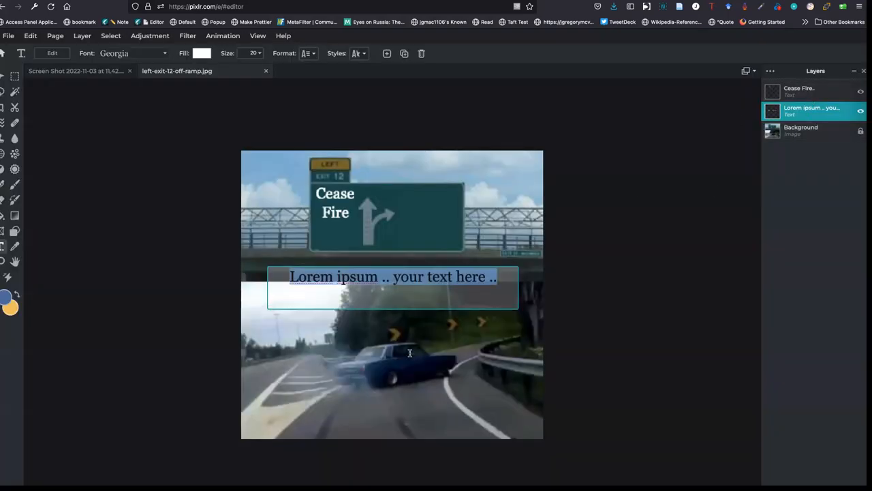
type("Kher")
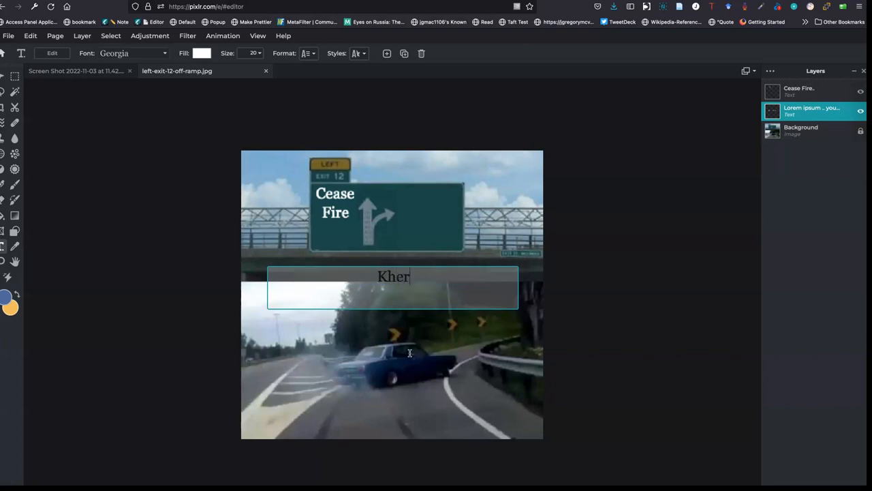
type("son")
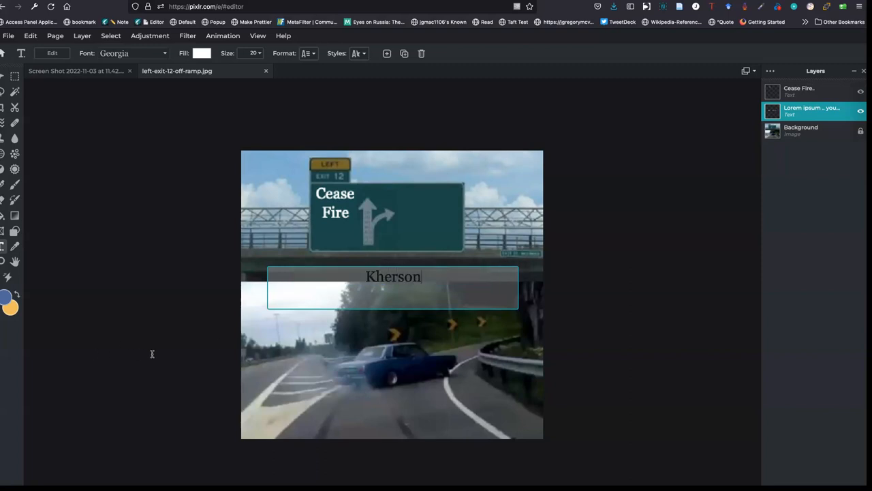
left_click_drag(393, 276, 417, 198)
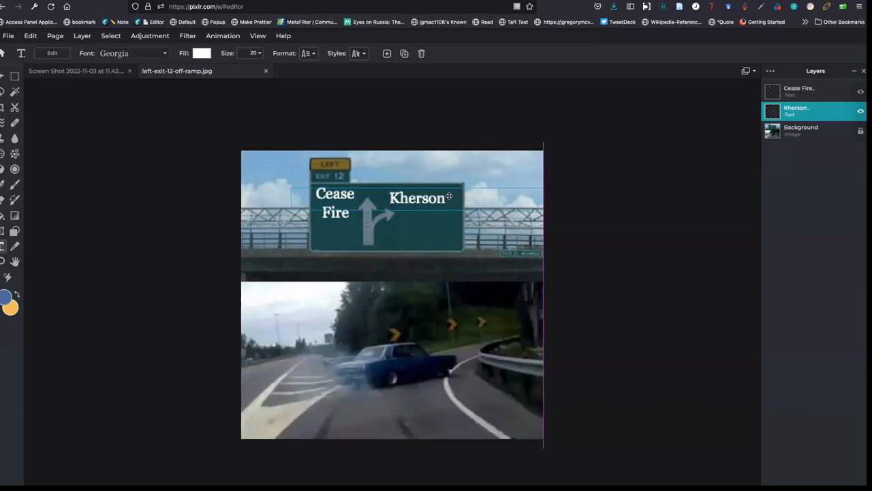